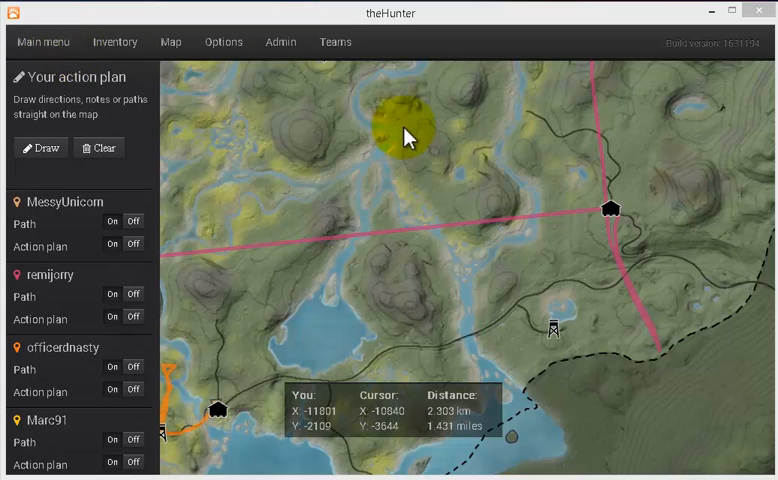
pyautogui.moveTo(270, 120)
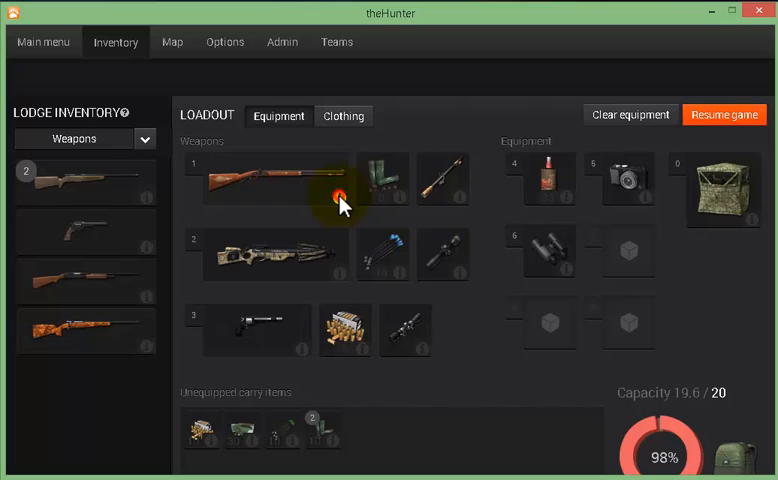
pyautogui.click(276, 180)
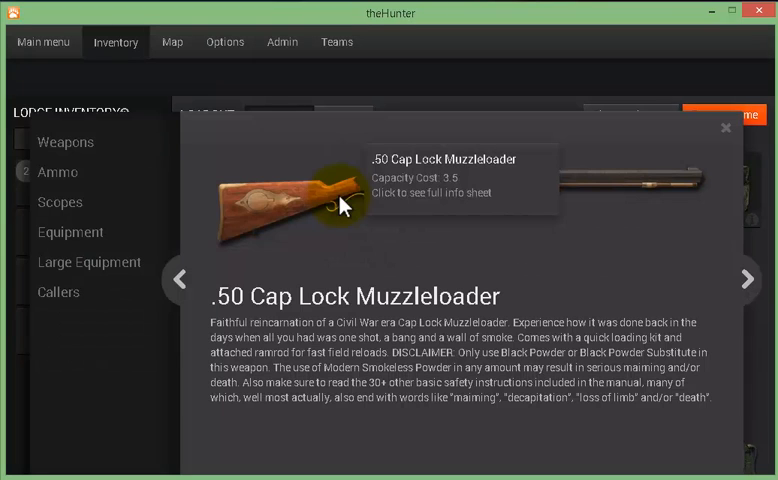
pyautogui.moveTo(410, 324)
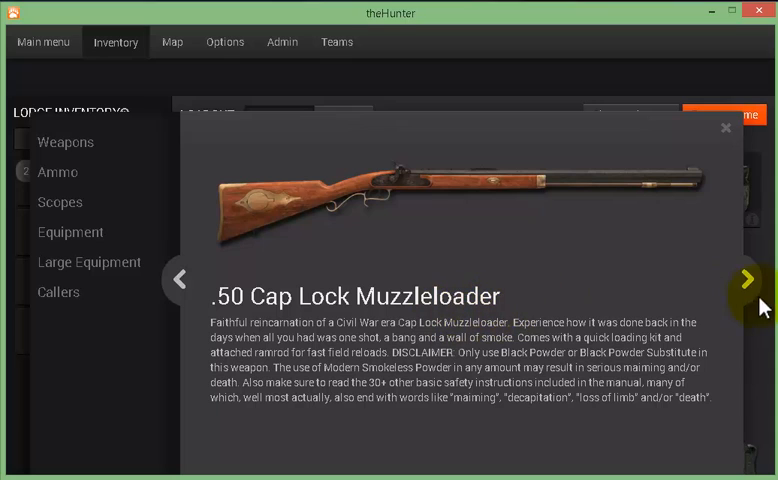
pyautogui.moveTo(728, 138)
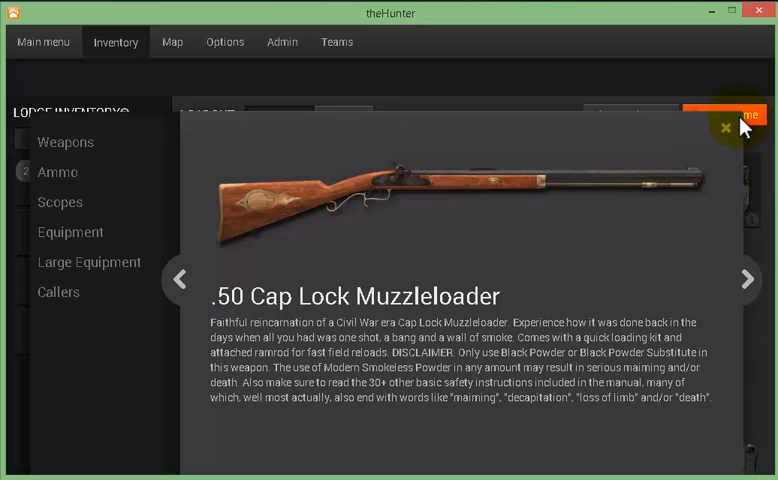
pyautogui.click(726, 128)
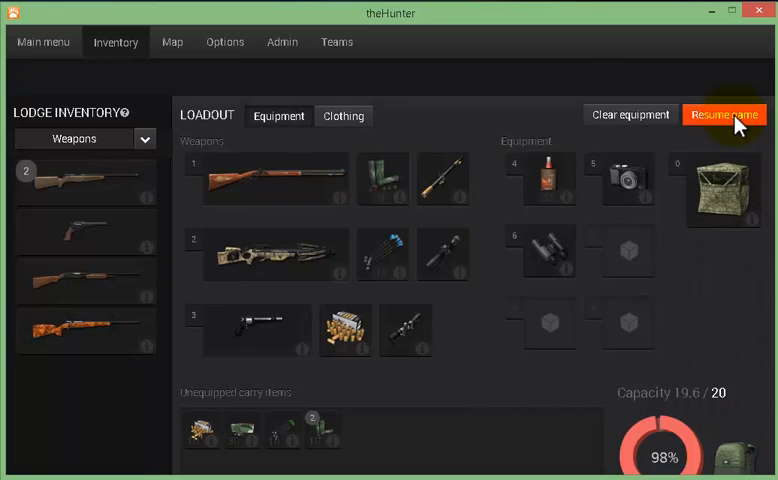
# Resume the game from the Inventory screen, returning to the lake with the muzzleloader.
pyautogui.click(724, 114)
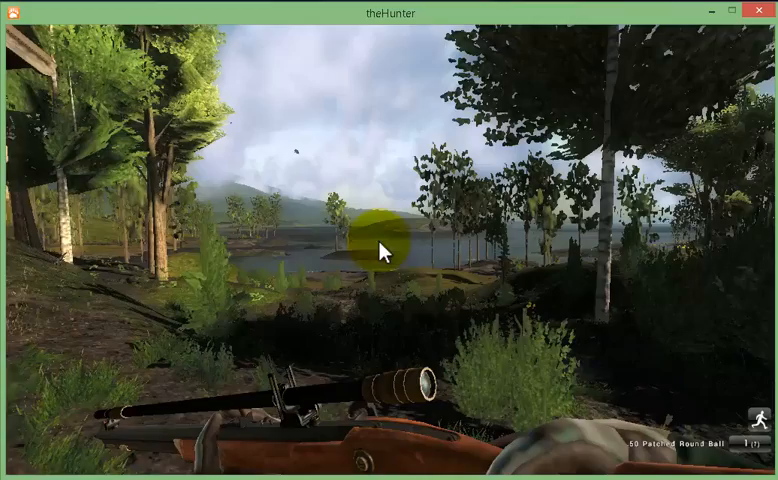
pyautogui.moveTo(384, 250)
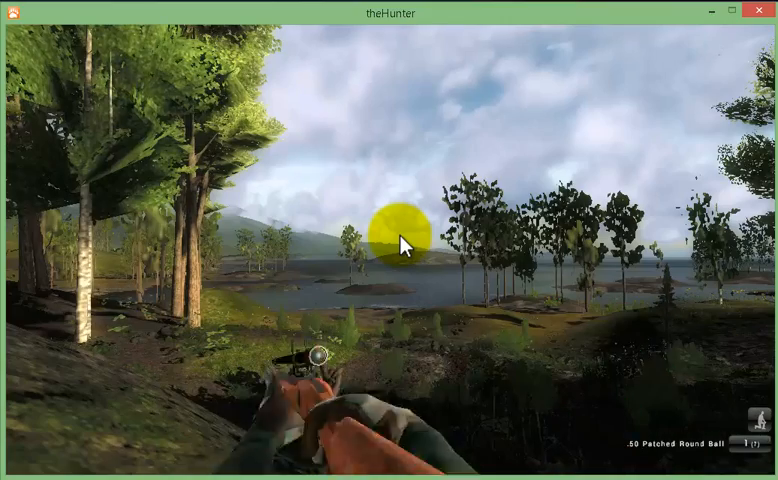
# Aim down the muzzleloader's scope and fire a shot across the lake.
pyautogui.rightClick(400, 244)
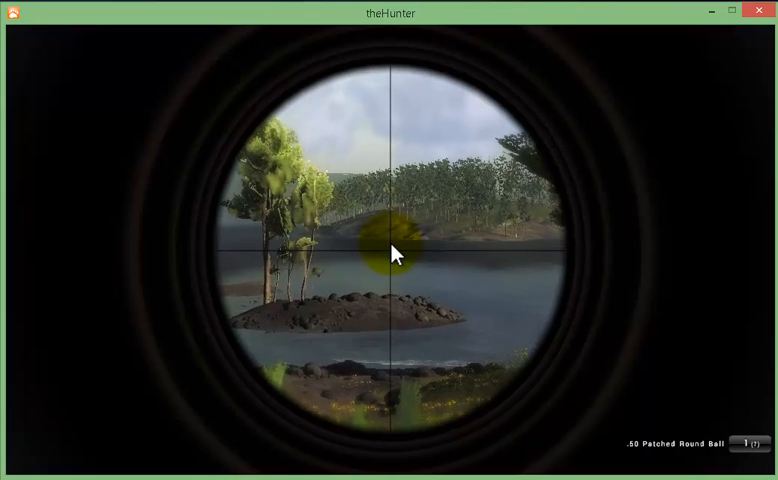
pyautogui.click(396, 252)
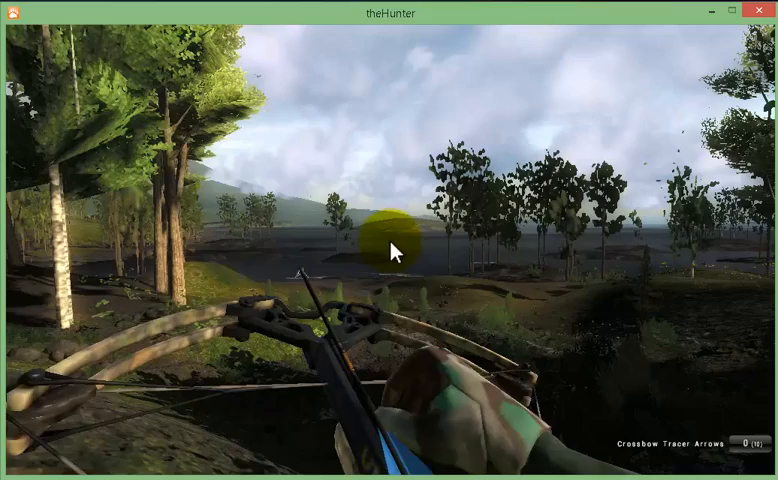
# Aim through the crossbow's scope and shoot a tracer arrow over the lake.
pyautogui.rightClick(388, 240)
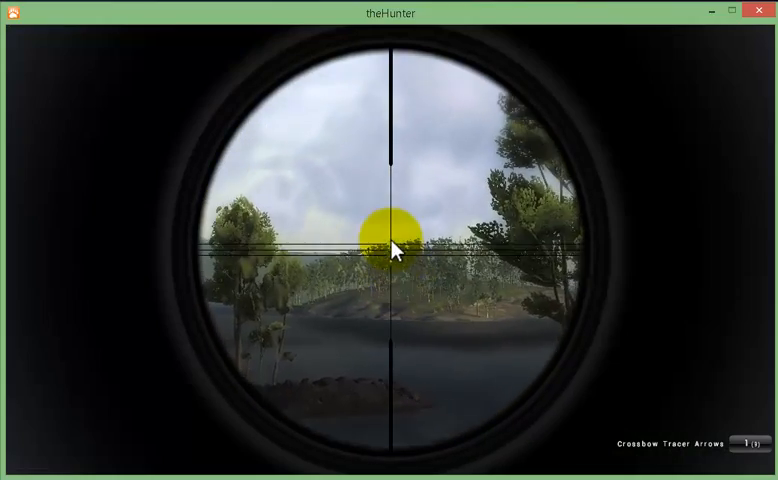
pyautogui.click(388, 250)
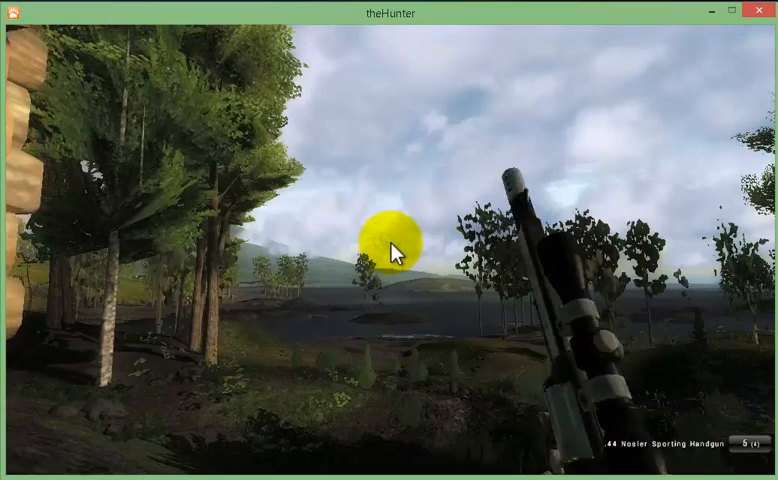
# Scope in with the .44 Magnum handgun and fire three shots toward the island.
pyautogui.rightClick(388, 256)
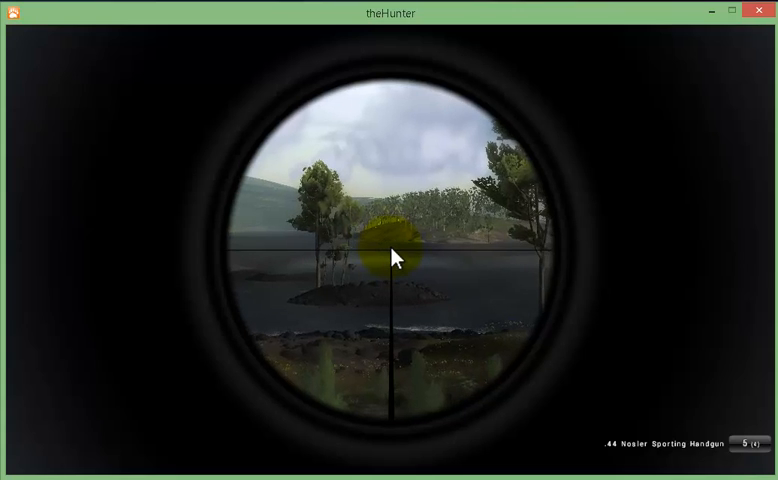
pyautogui.click(388, 256)
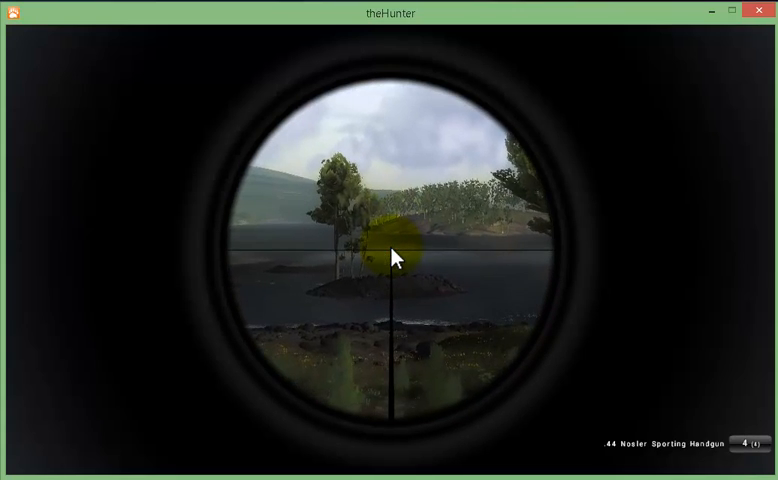
pyautogui.click(398, 256)
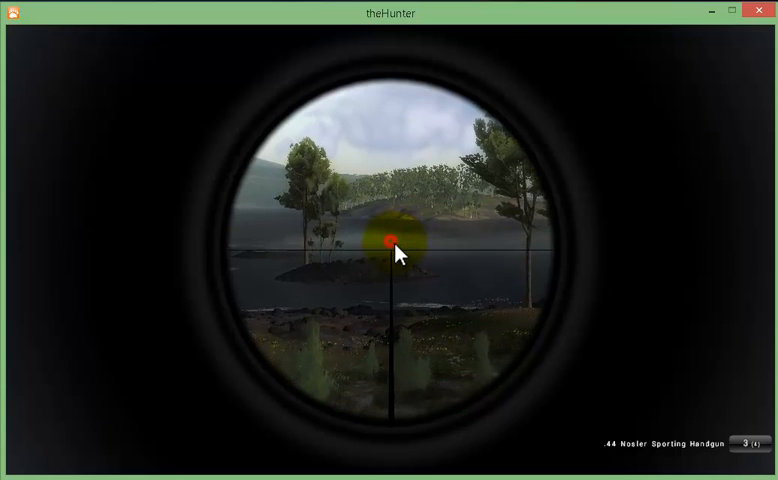
pyautogui.click(390, 240)
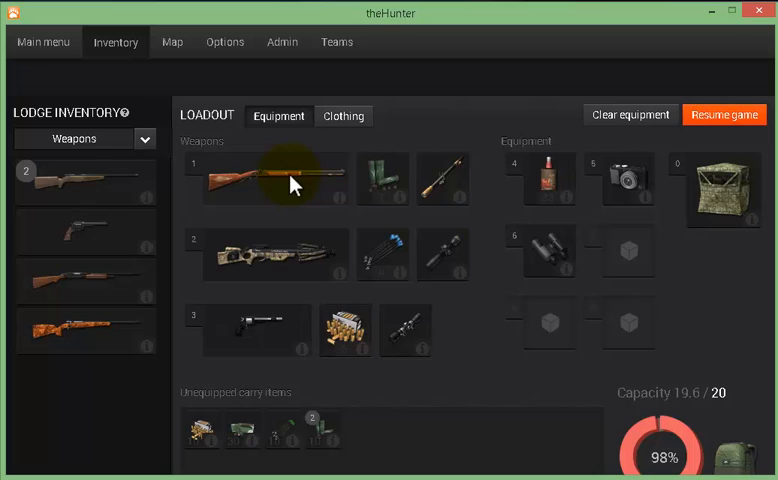
pyautogui.moveTo(700, 216)
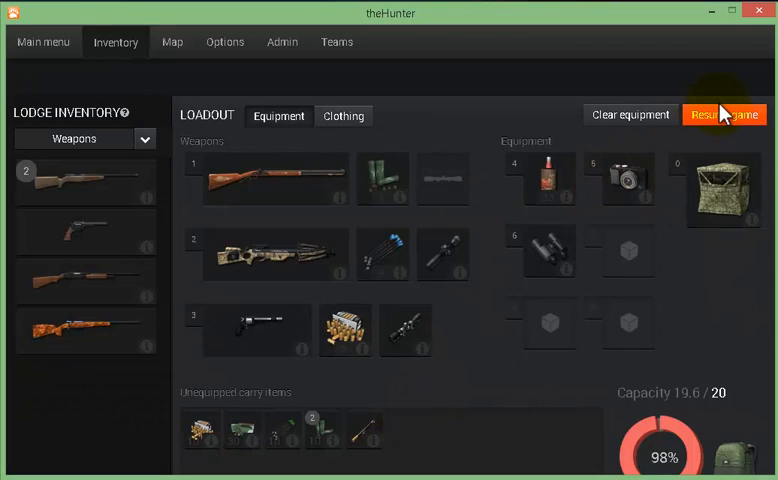
pyautogui.moveTo(724, 124)
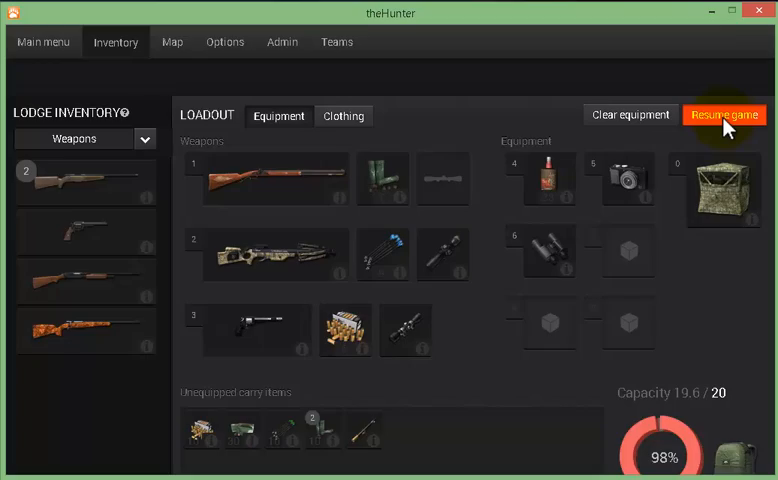
# Resume the game, returning to the lake with the patched-round-ball muzzleloader.
pyautogui.click(724, 116)
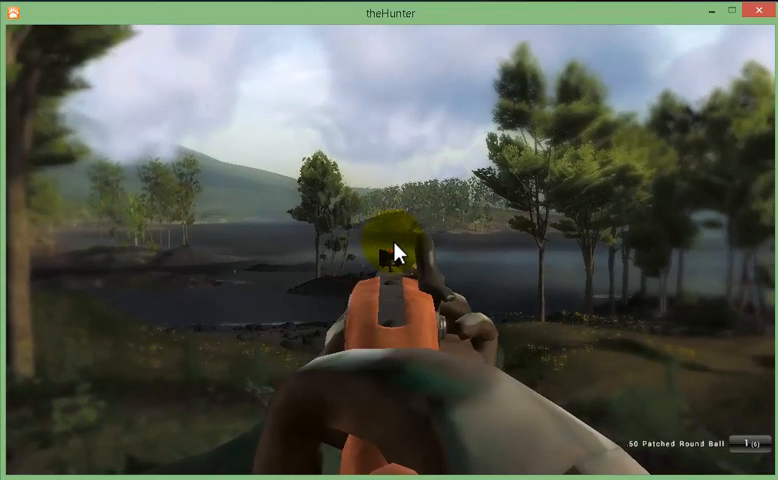
# Fire the patched-round-ball muzzleloader over the lake, filling the view with smoke.
pyautogui.click(388, 250)
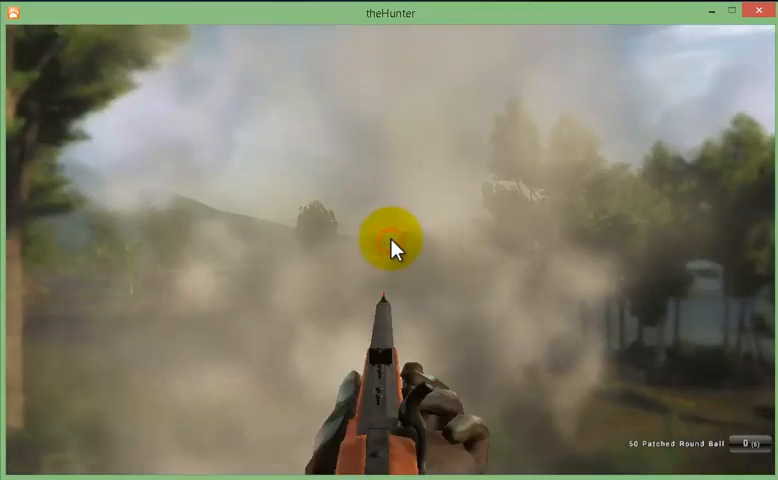